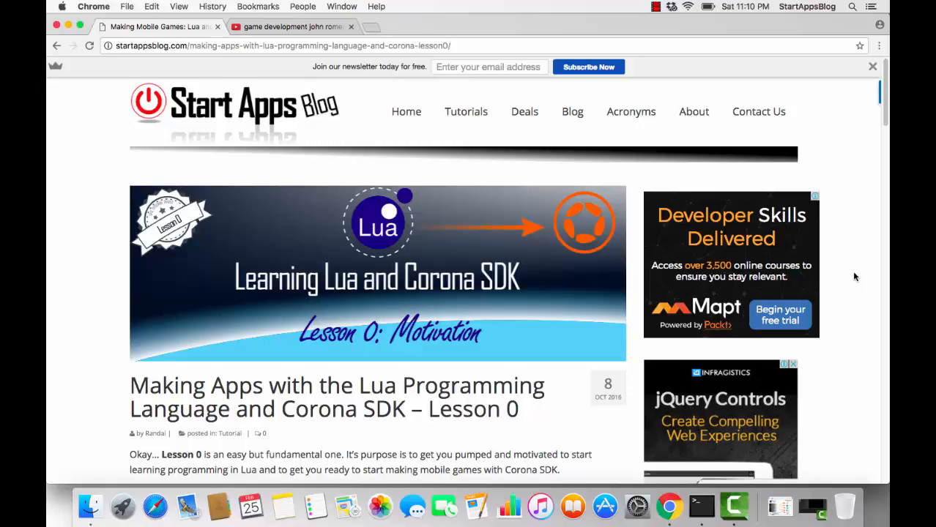
pyautogui.moveTo(854, 278)
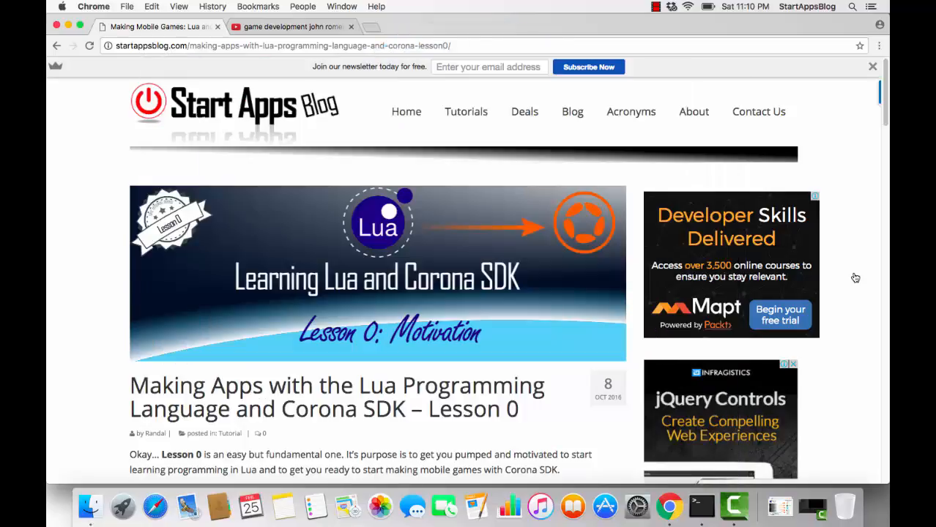
# Scroll the Lesson 0 article past the banner to the Get Motivated! section
pyautogui.scroll(-3)
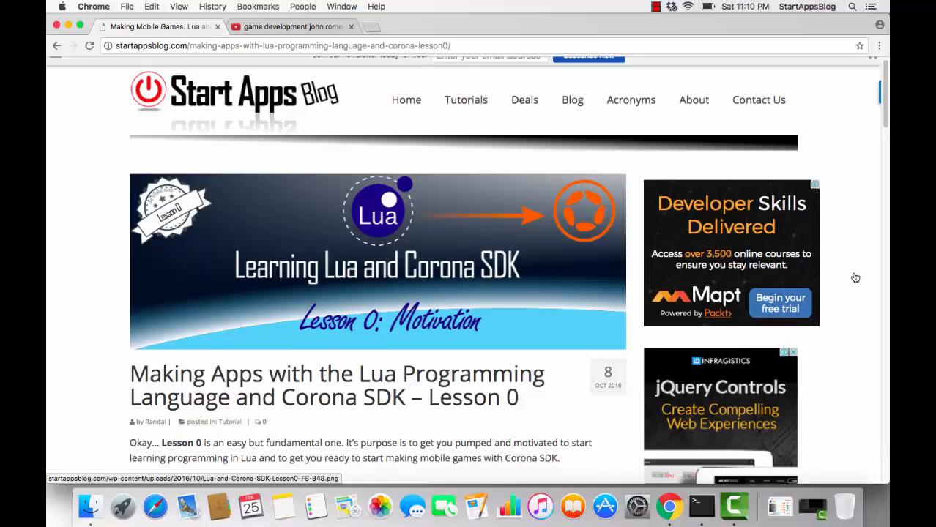
pyautogui.scroll(-3)
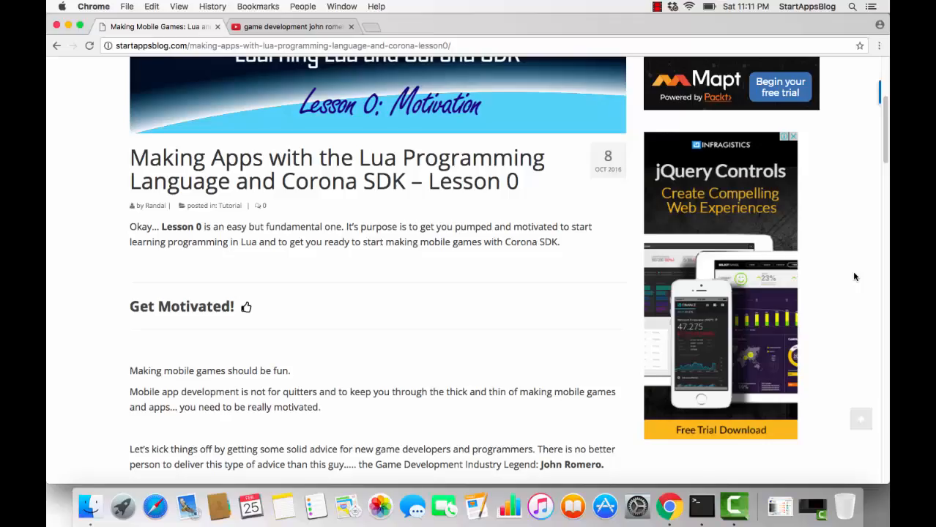
# Scroll to the embedded John Romero video, then switch to the YouTube 'game development john romero' results tab
pyautogui.scroll(-3)
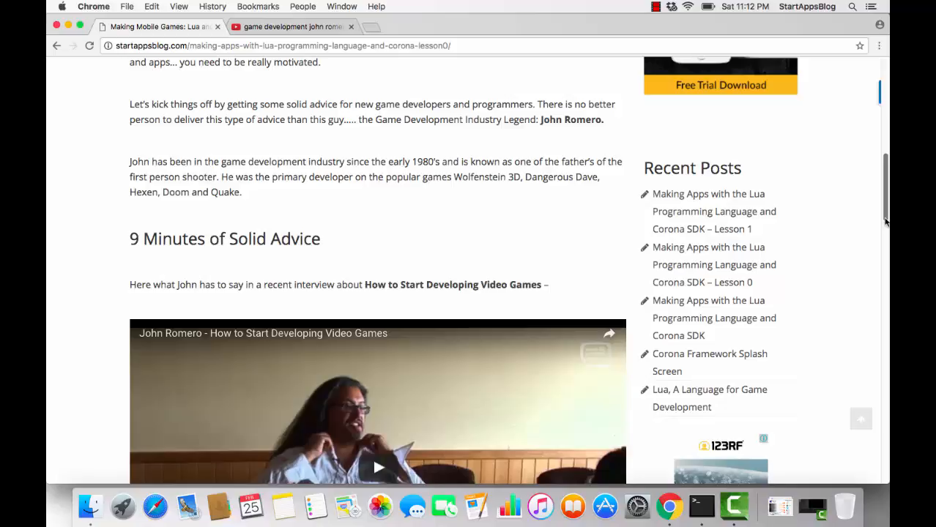
pyautogui.scroll(3)
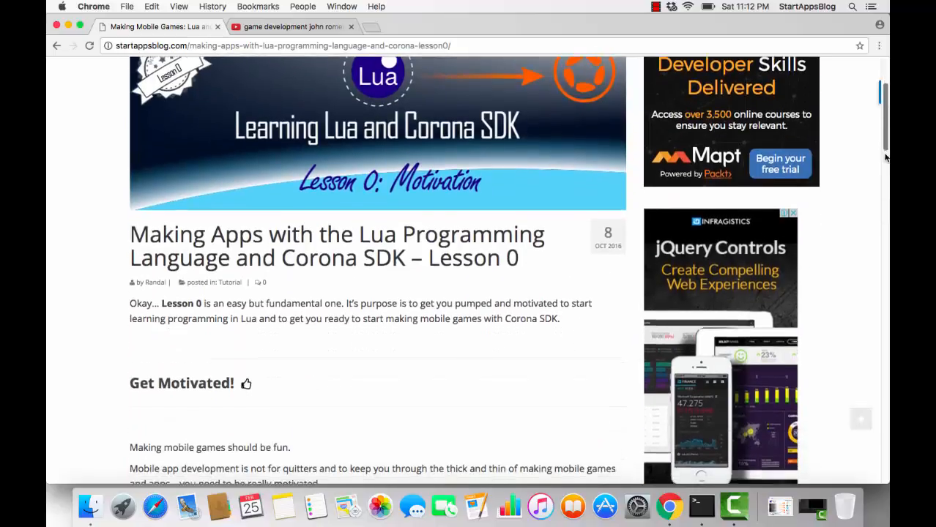
pyautogui.scroll(-3)
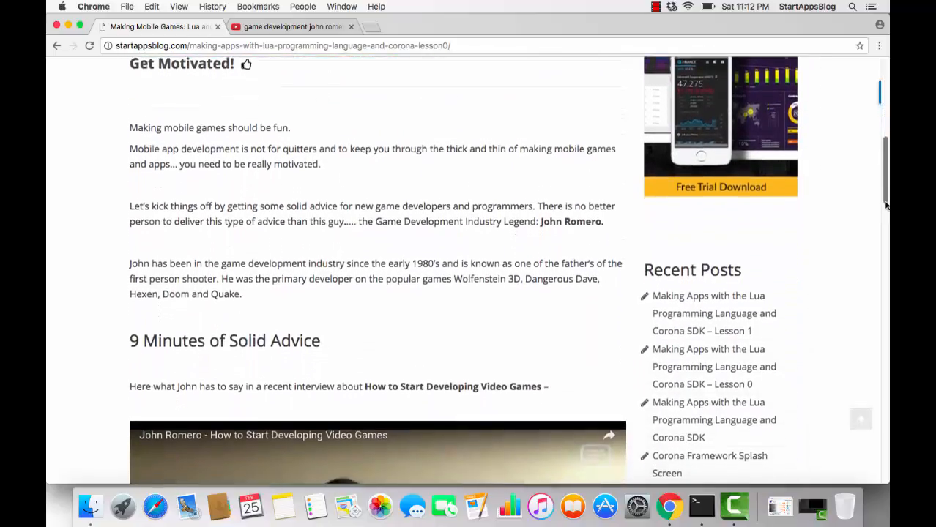
pyautogui.scroll(-3)
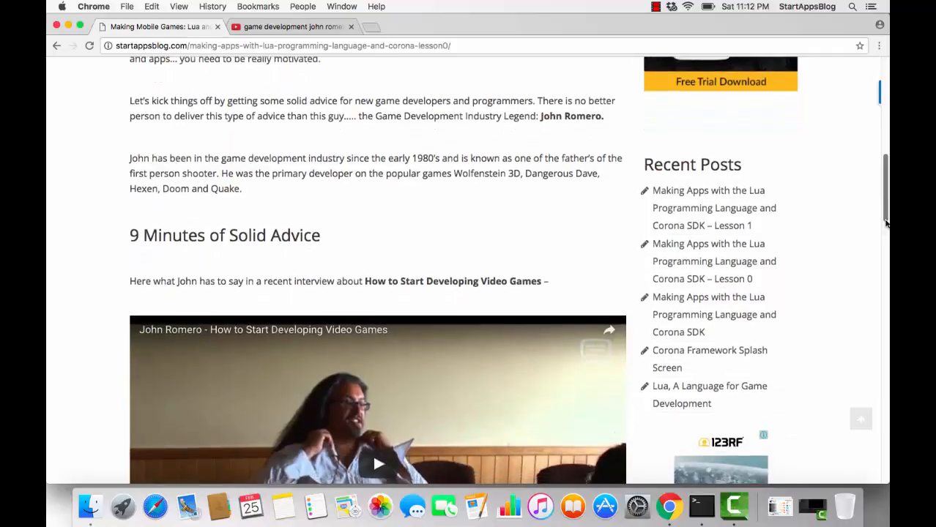
pyautogui.scroll(-3)
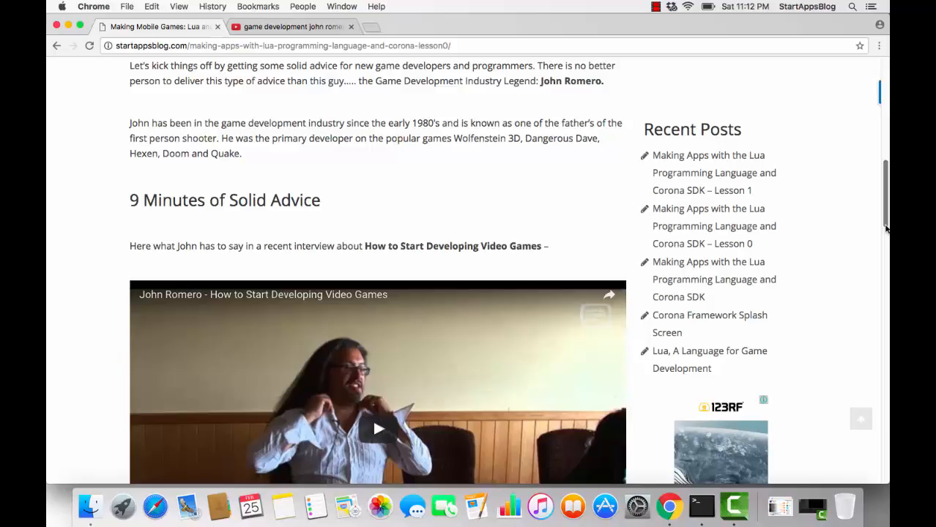
pyautogui.scroll(-3)
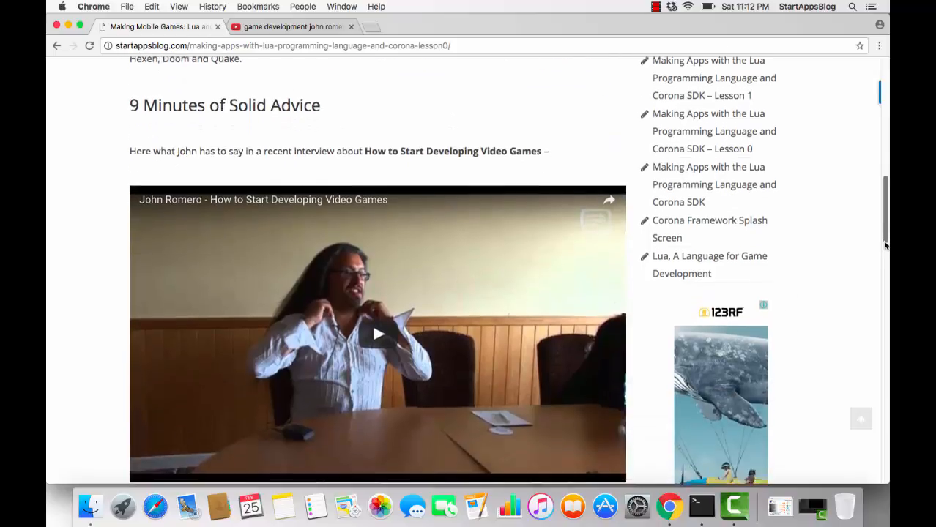
pyautogui.scroll(-3)
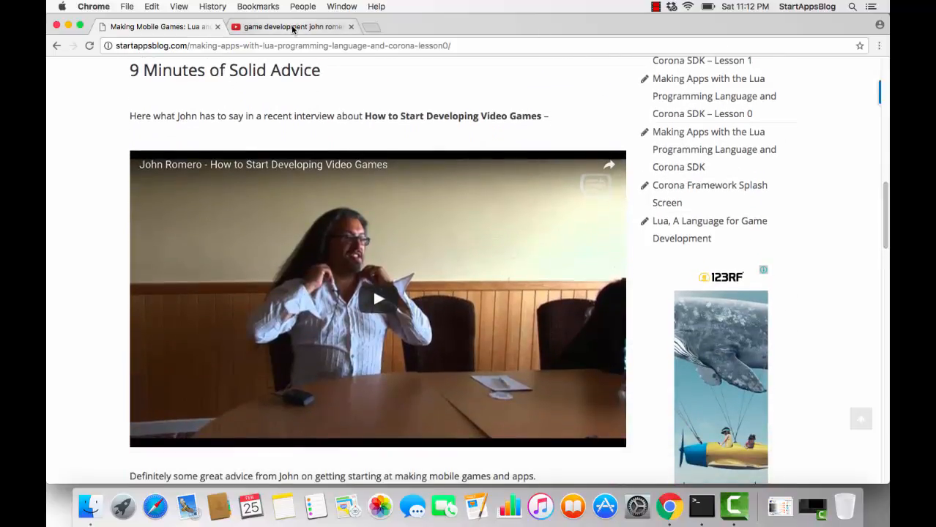
pyautogui.click(293, 27)
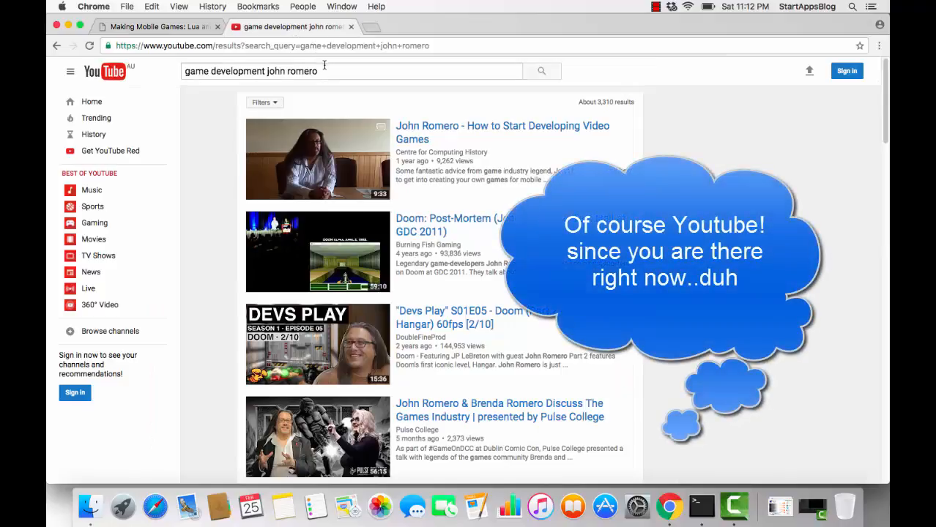